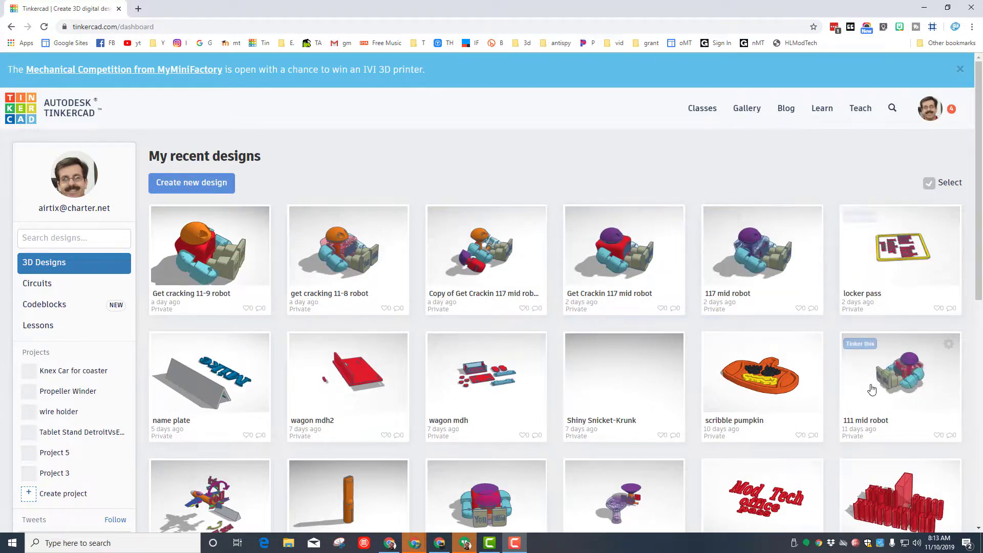
Step: Scroll the recent designs to find and open the 'Get cracking 11-9 robot' design
scroll(down, 3)
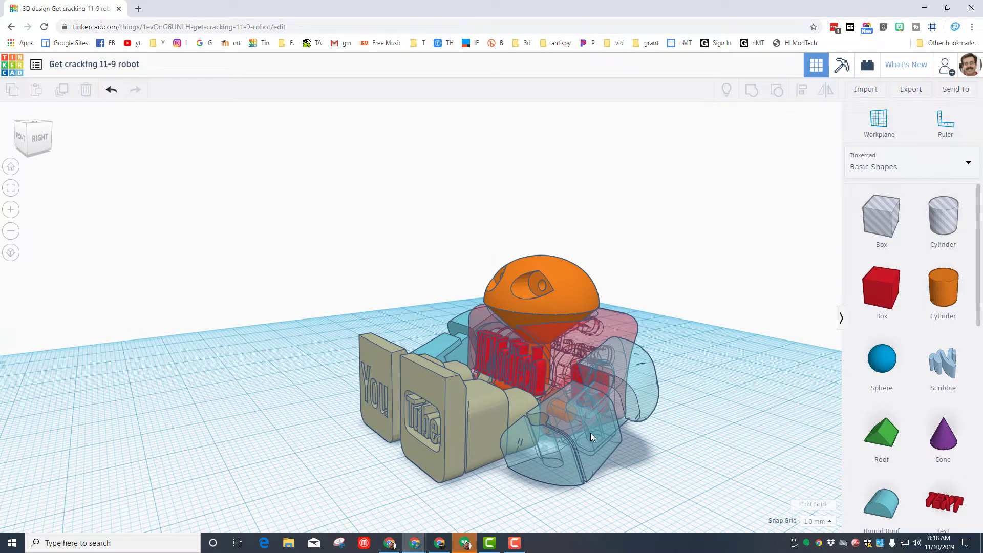
Step: Make the red body solid and orbit around it to view the 'Get Crackin'' lettering
drag(589, 436, 454, 389)
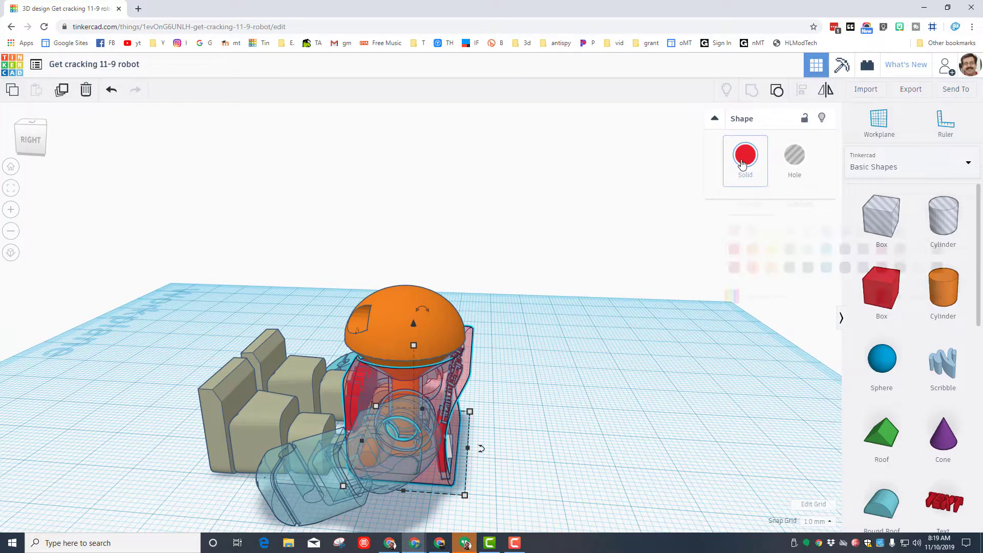
click(745, 154)
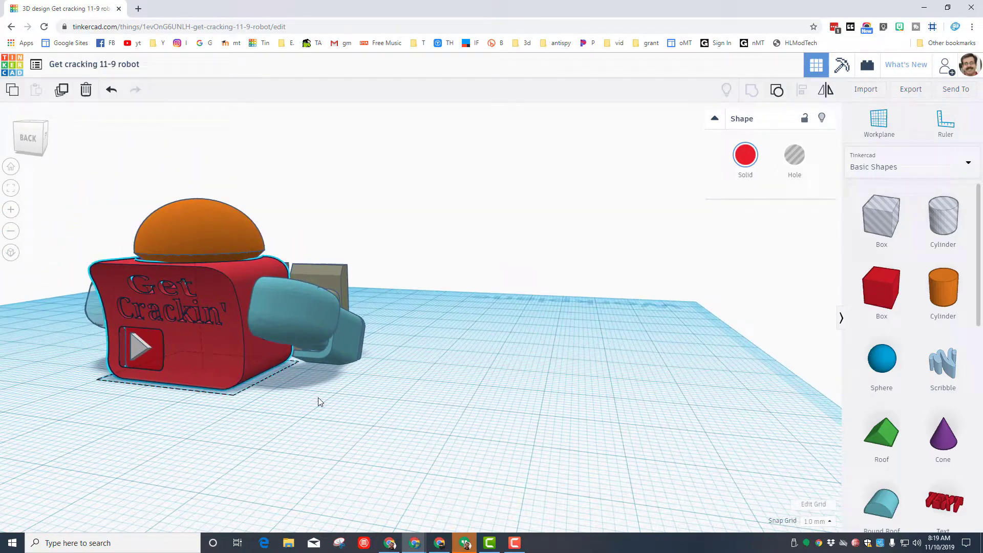
drag(318, 402, 544, 315)
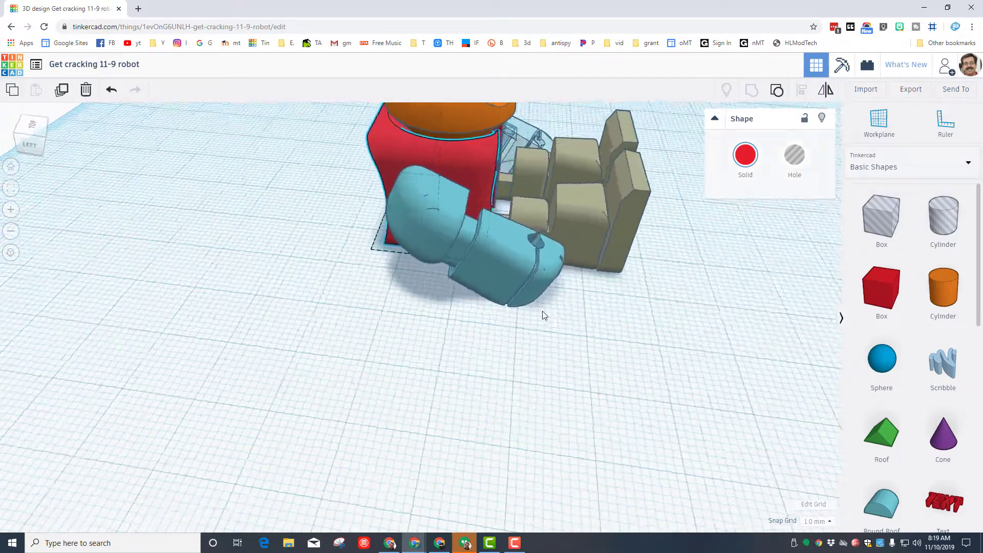
drag(543, 315, 525, 288)
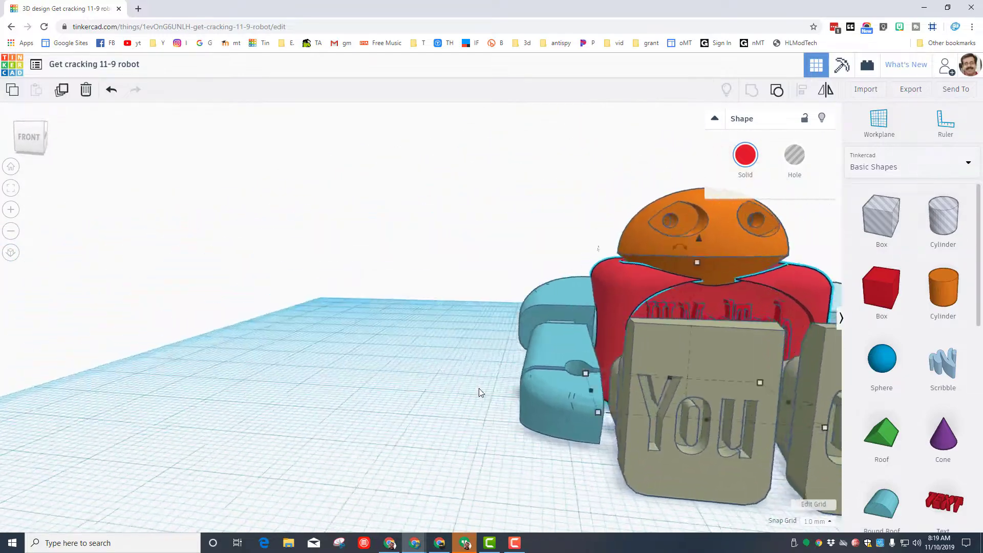
drag(476, 388, 589, 313)
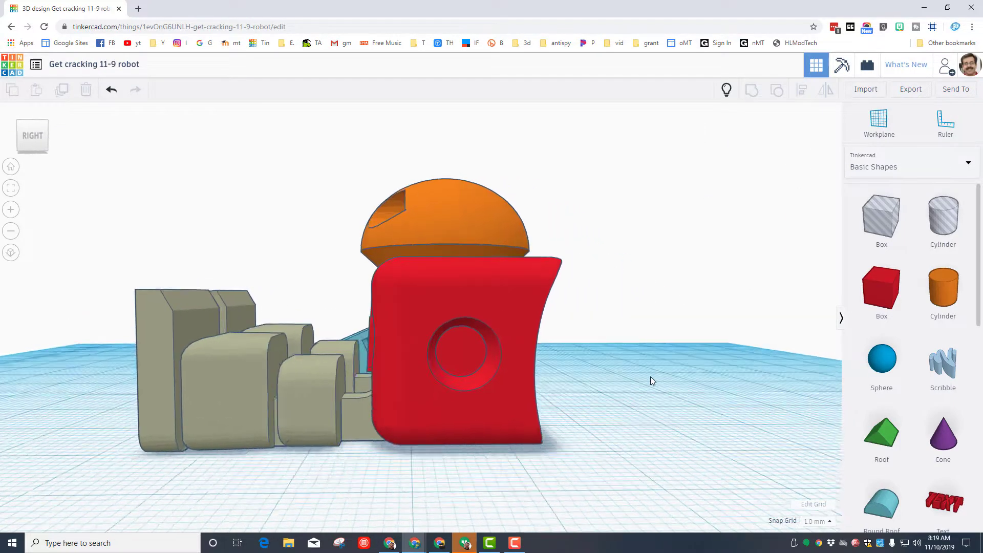
drag(652, 380, 433, 416)
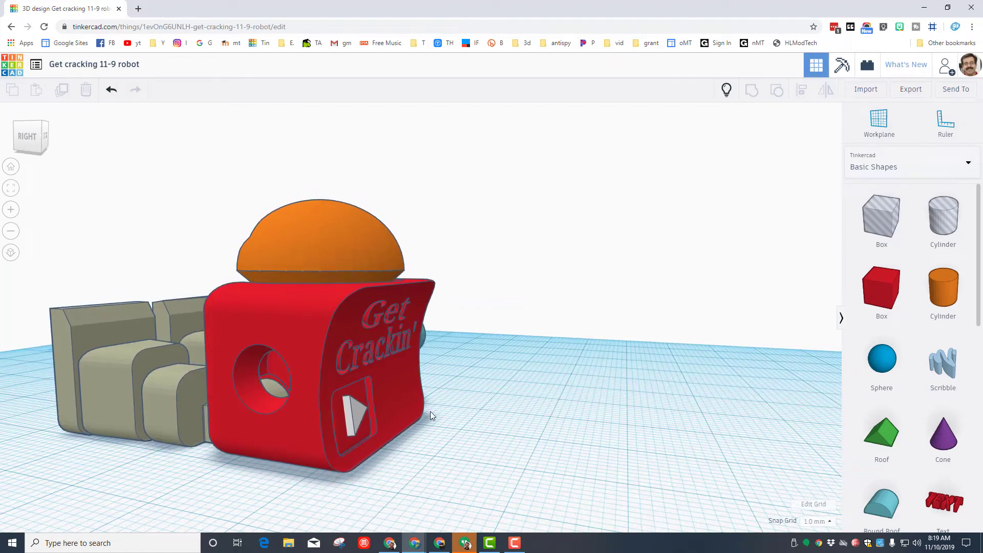
drag(431, 415, 366, 446)
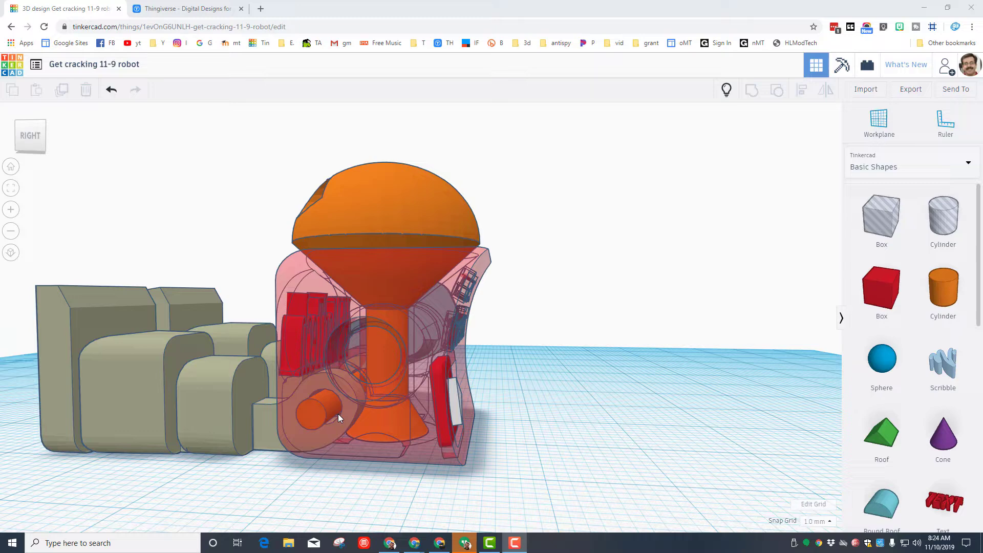
mouse_move(388, 464)
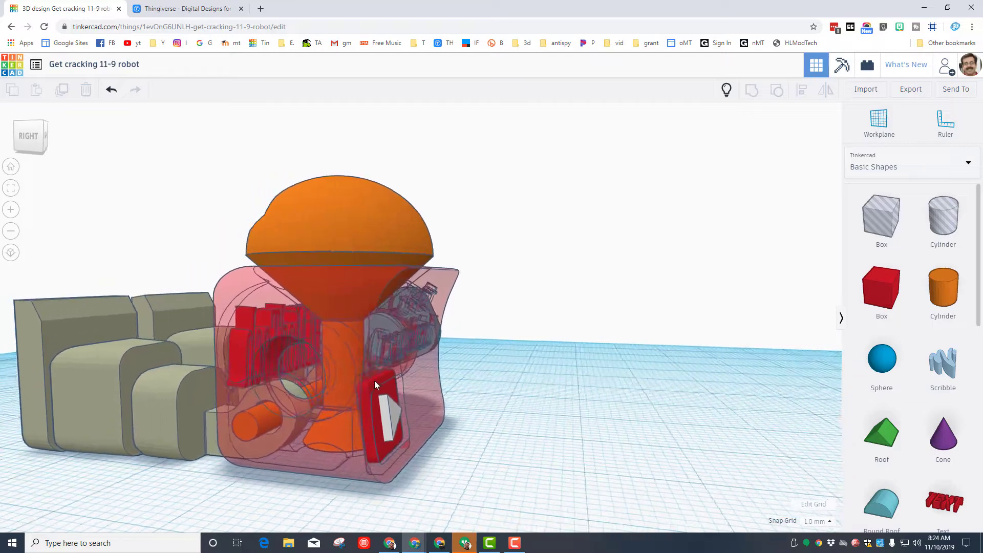
Step: Orbit around the see-through robot to view the 'HLModTech' lettering and 'You Tube' blocks
drag(375, 385, 75, 358)
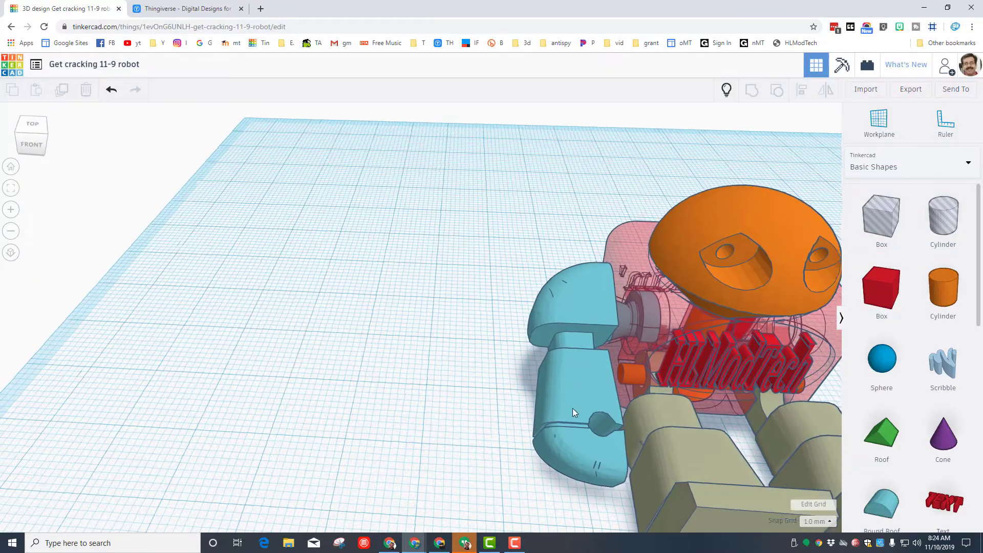
drag(570, 407, 589, 354)
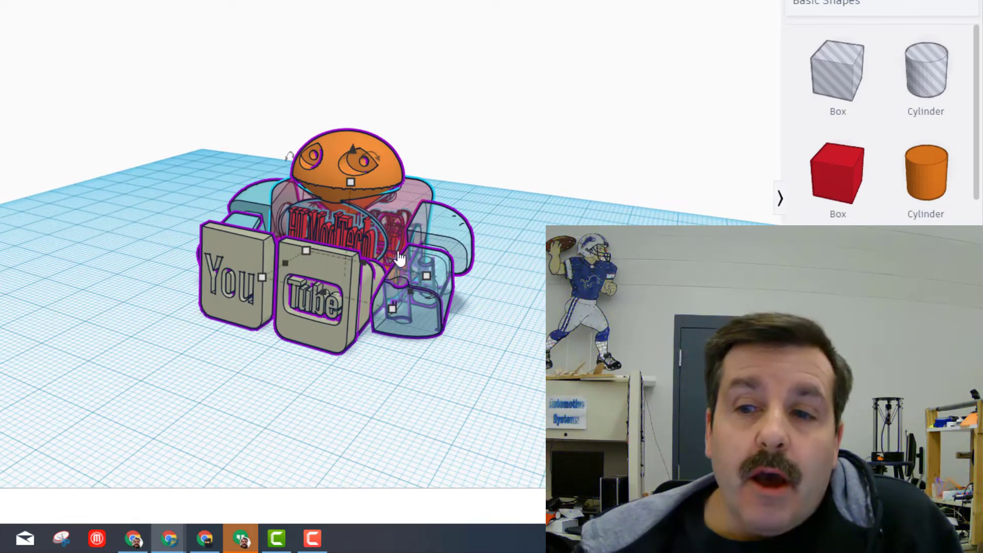
mouse_move(344, 253)
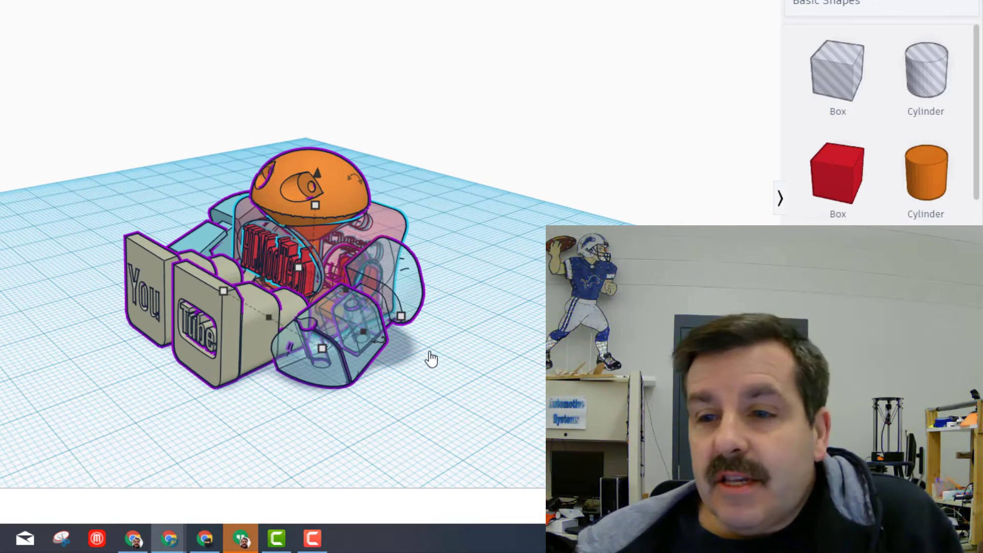
drag(433, 359, 515, 361)
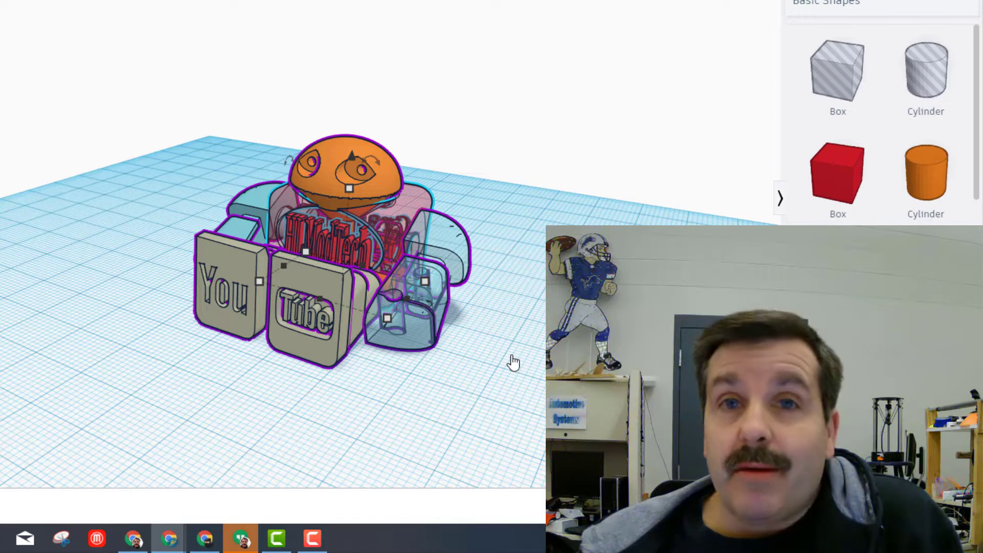